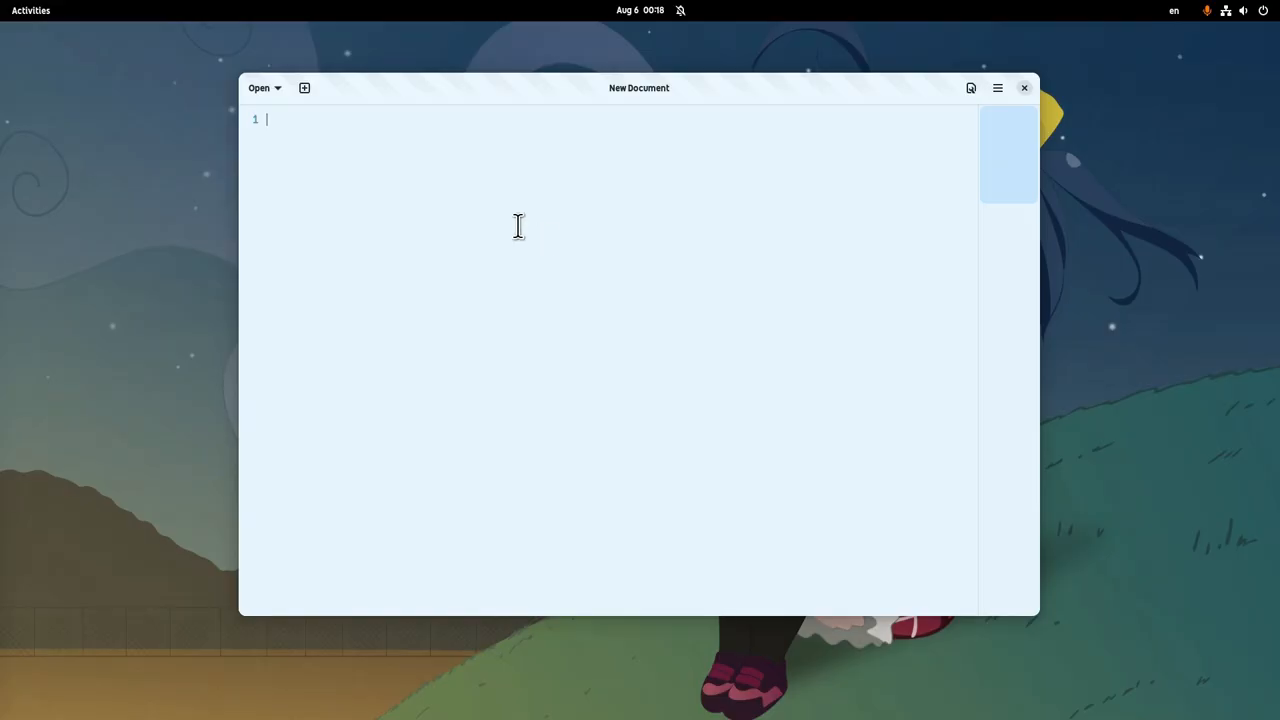
Add blank New Document tabs so three untitled documents are open.
click(304, 88)
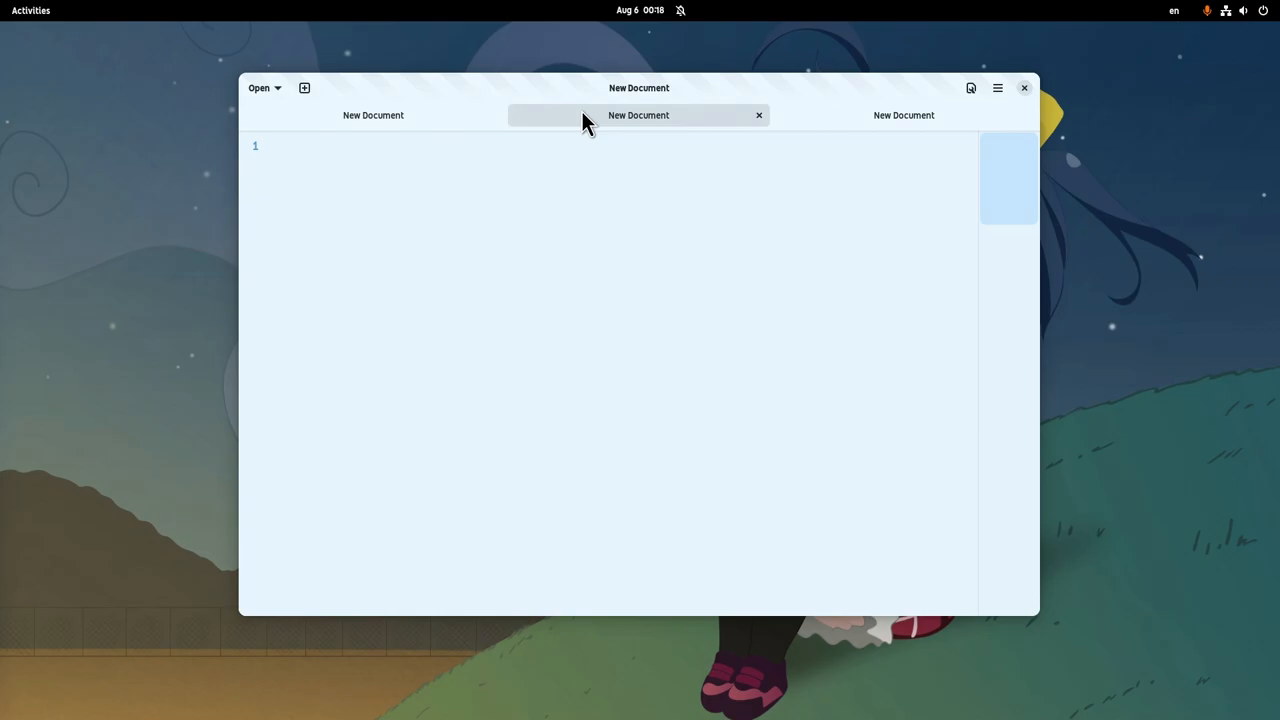
mouse_move(903, 115)
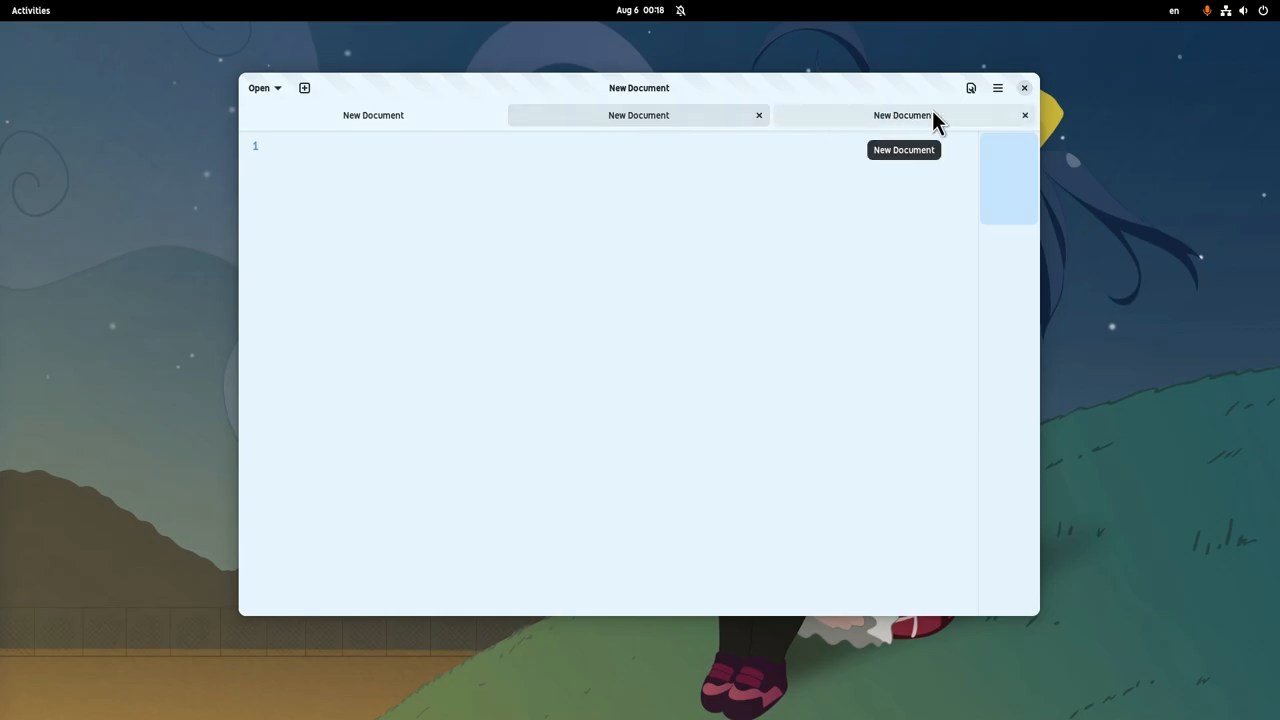
Inspect the document options and Spaces Per Tab choices, leaving tab indentation at 8 spaces.
click(970, 88)
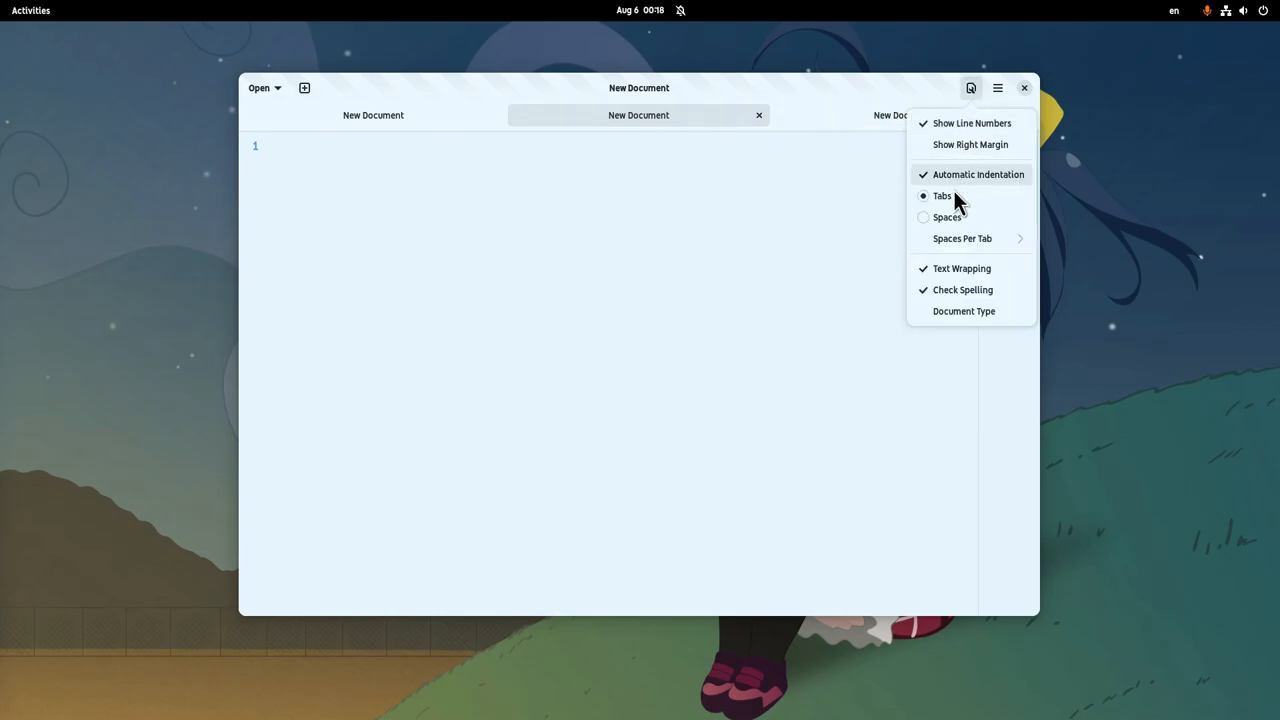
click(962, 238)
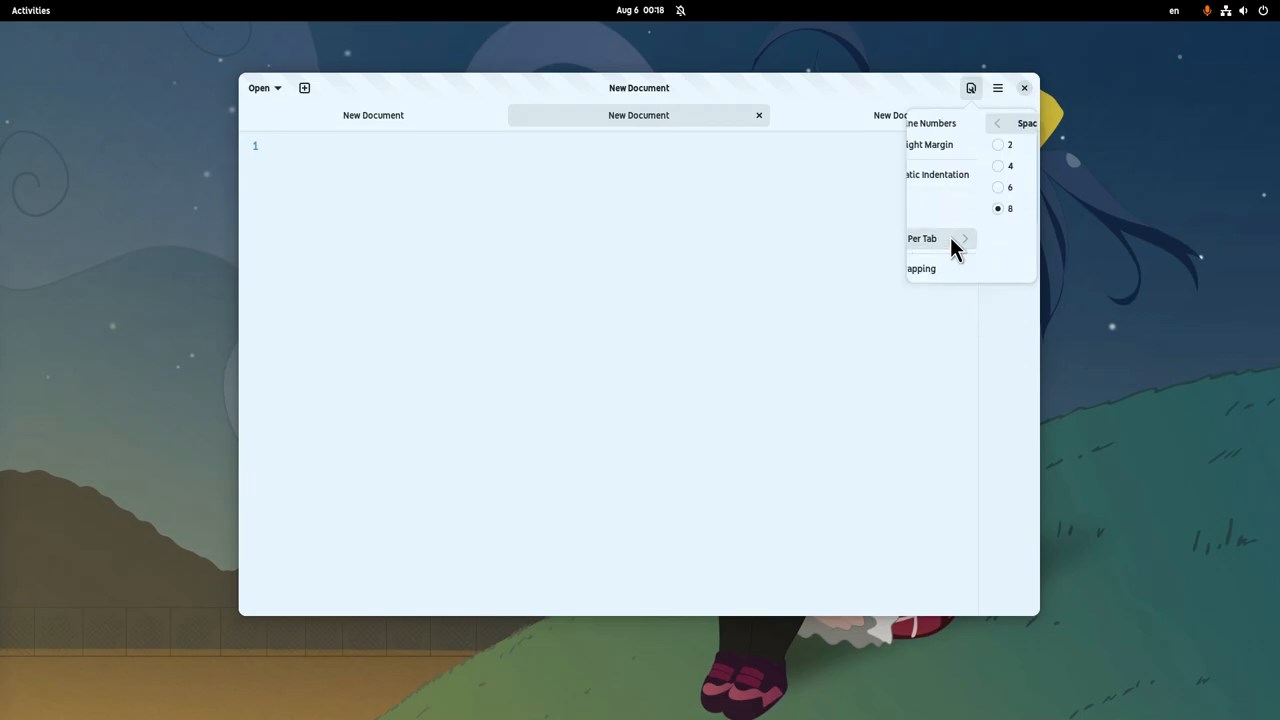
click(922, 238)
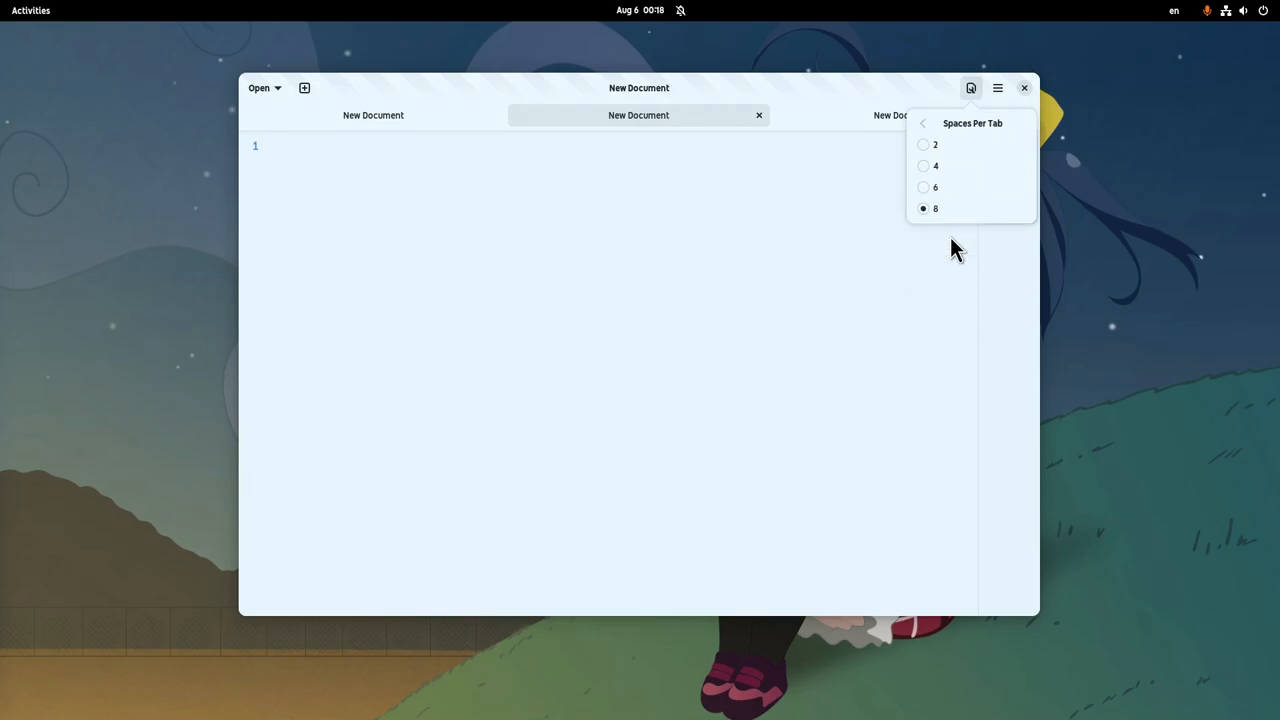
click(922, 123)
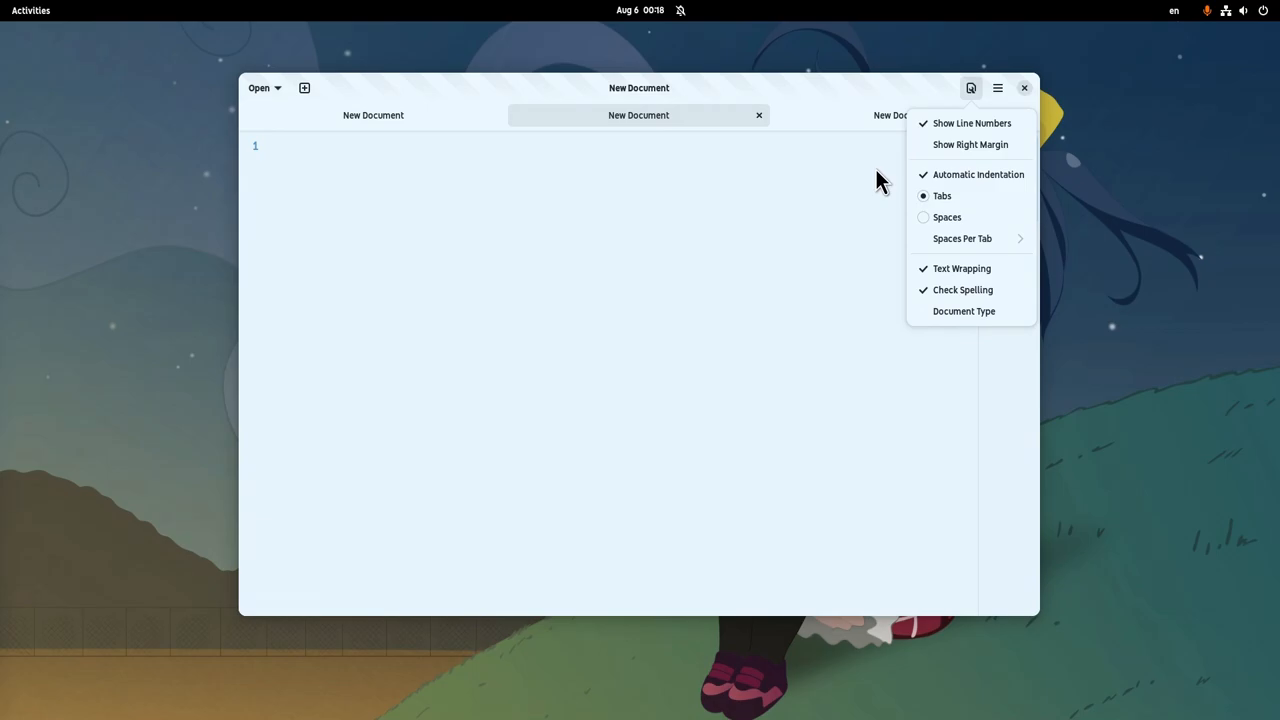
Open Preferences and try several style schemes, ending on the warm beige scheme.
click(997, 88)
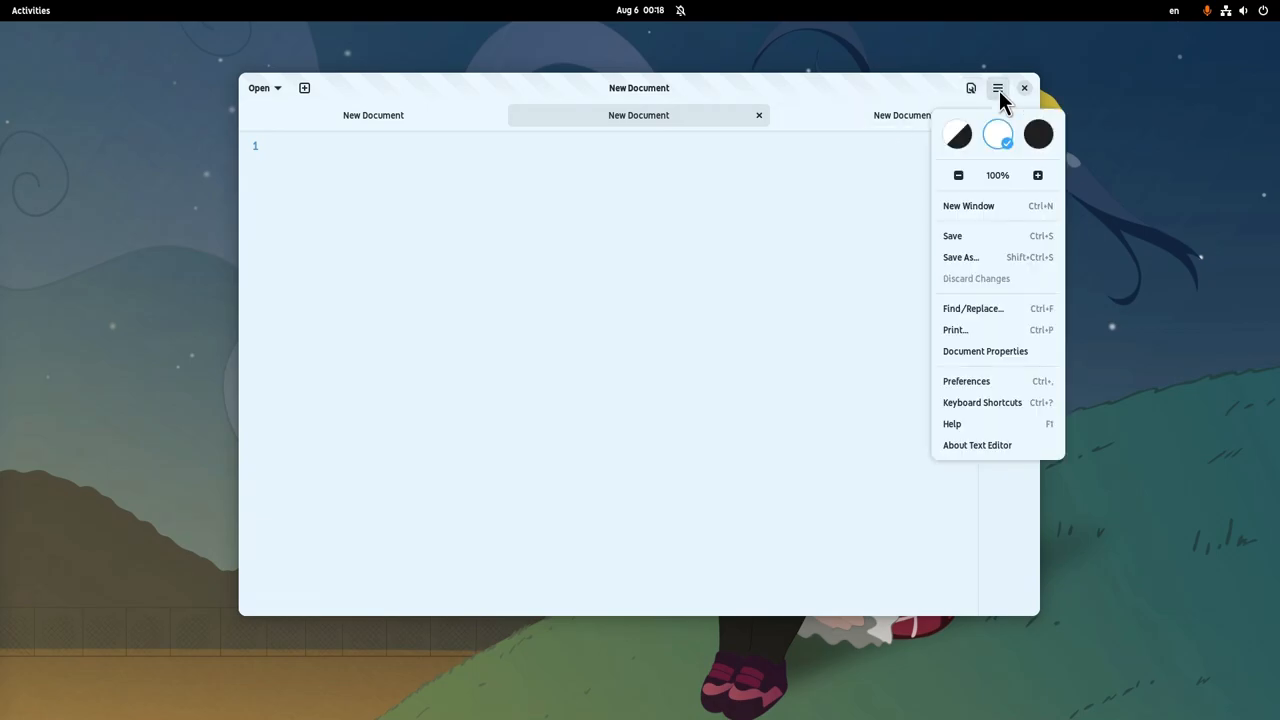
click(966, 381)
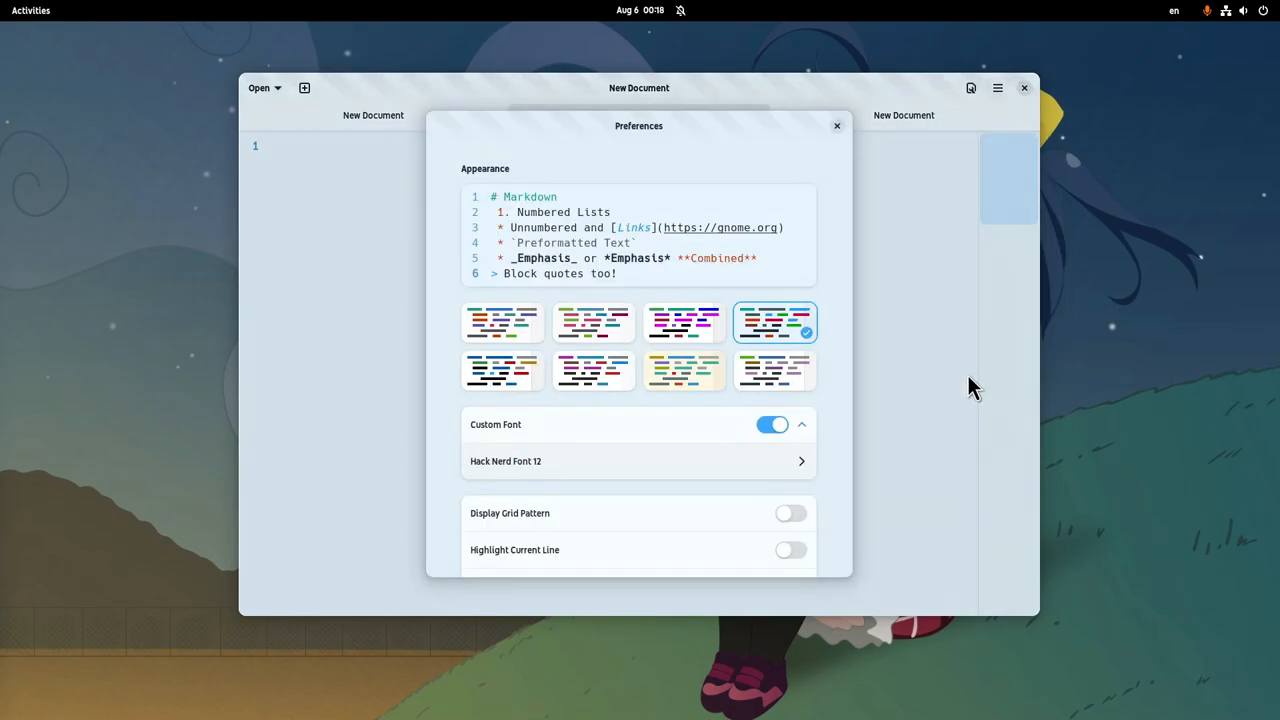
click(593, 322)
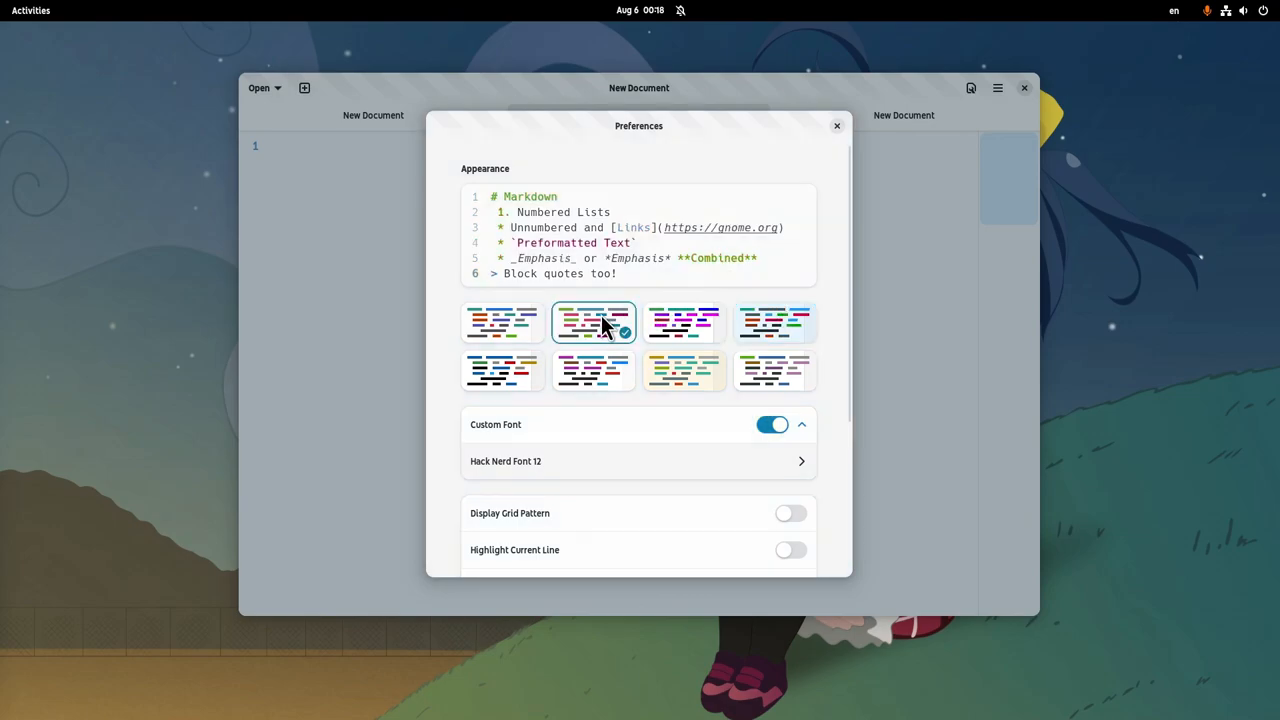
click(593, 371)
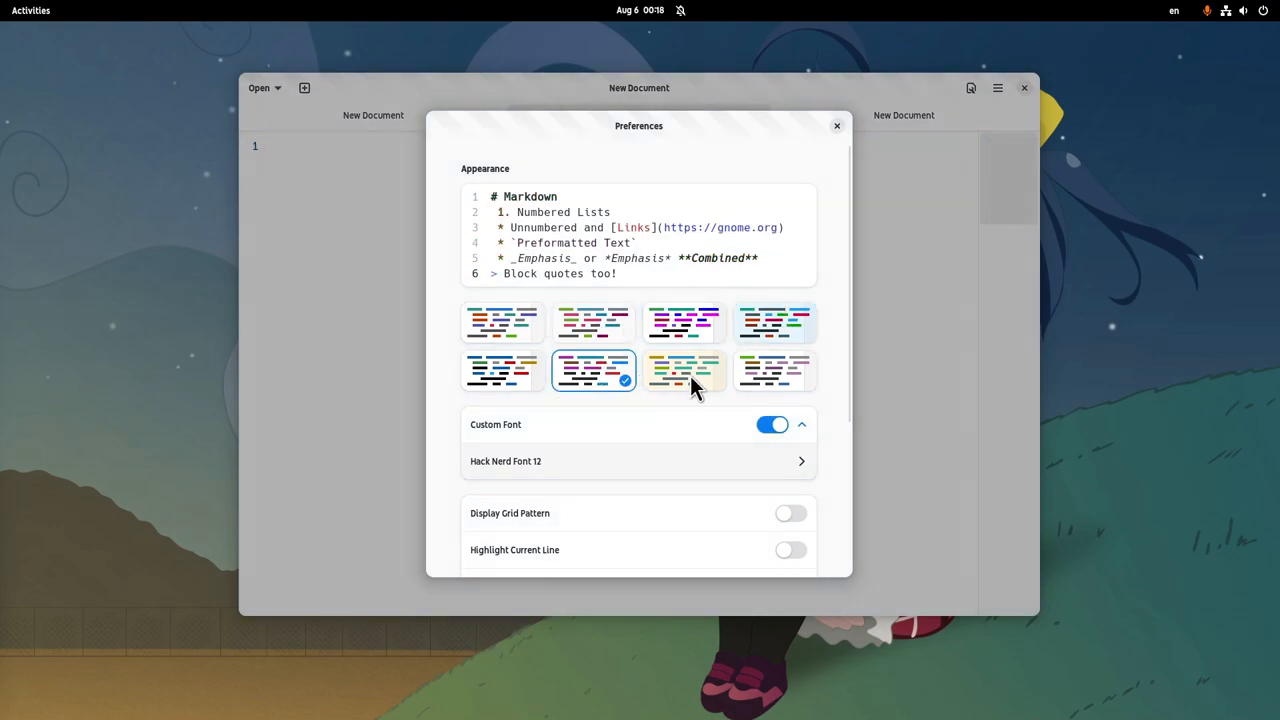
click(684, 371)
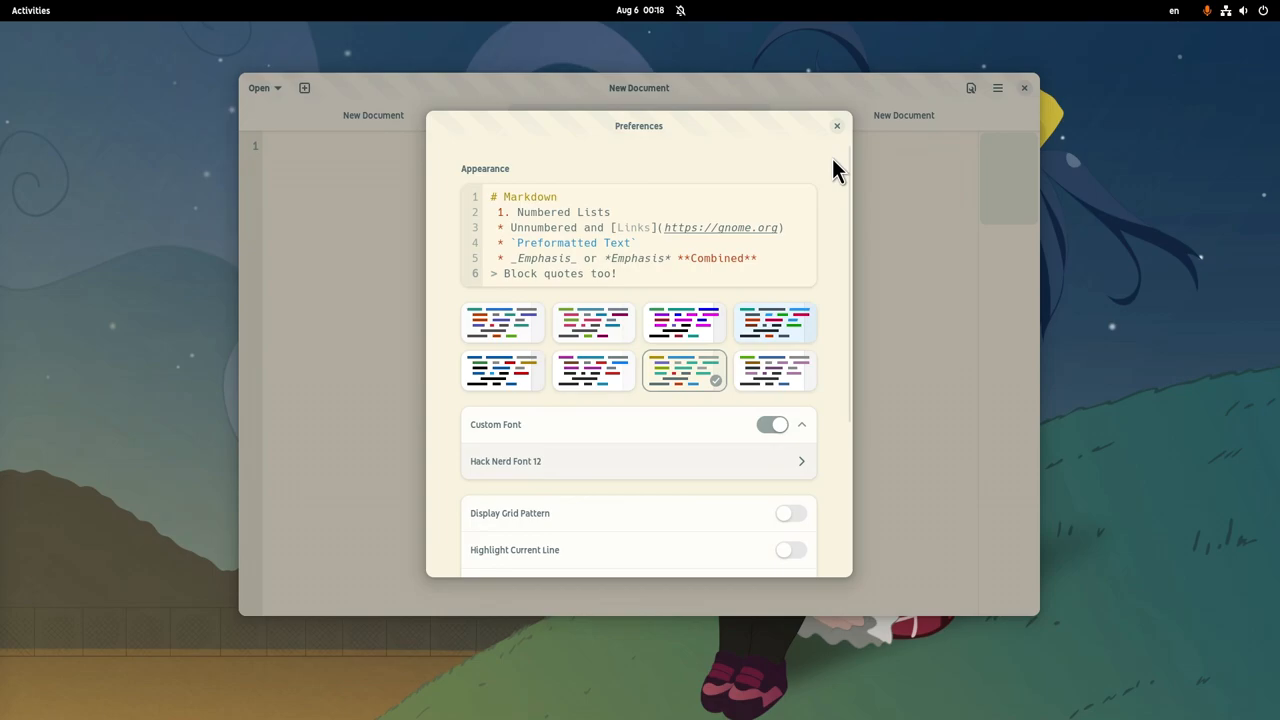
Close the Preferences dialog and return to the middle document tab.
click(837, 125)
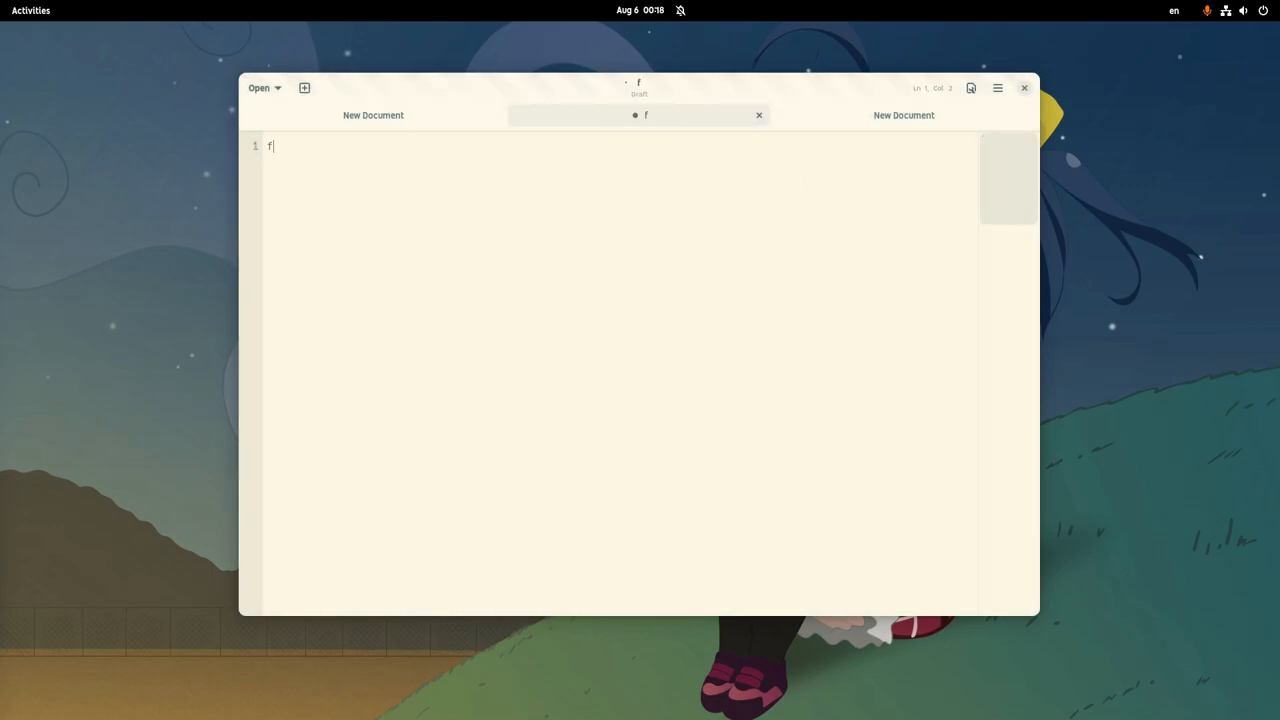
click(1024, 88)
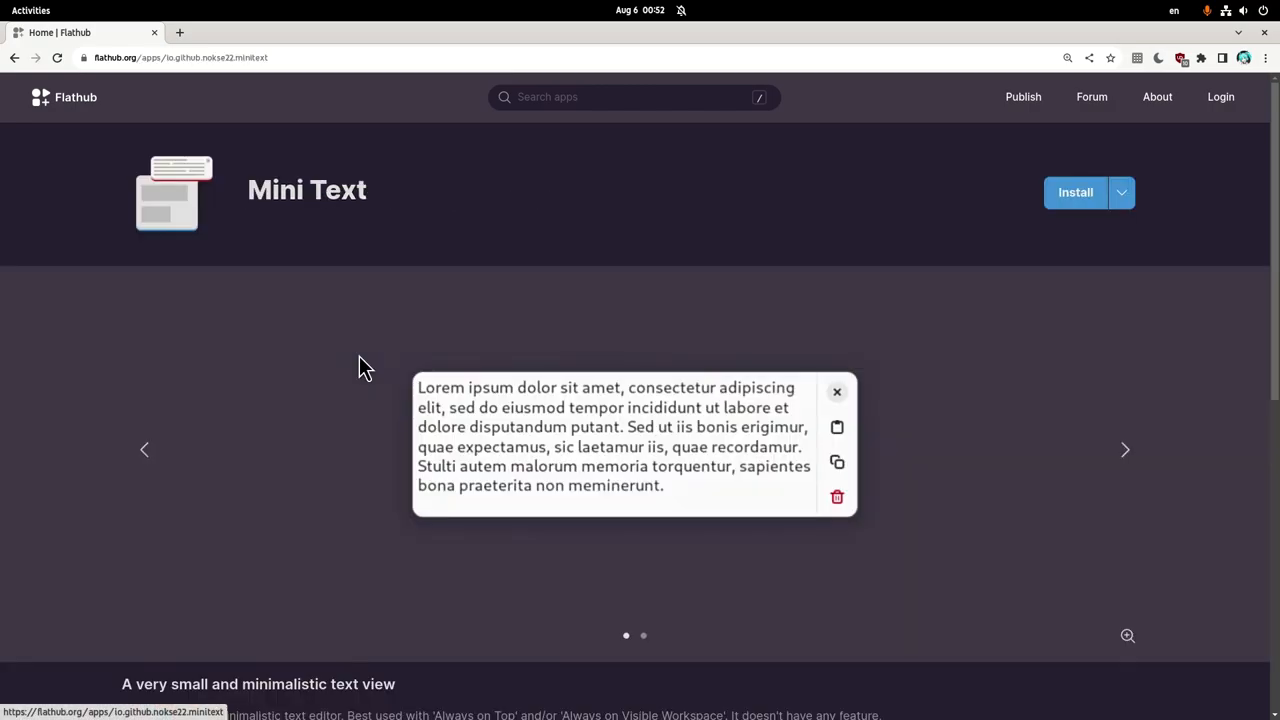
Scroll through the Mini Text Flathub page's screenshot and description.
scroll(down, 3)
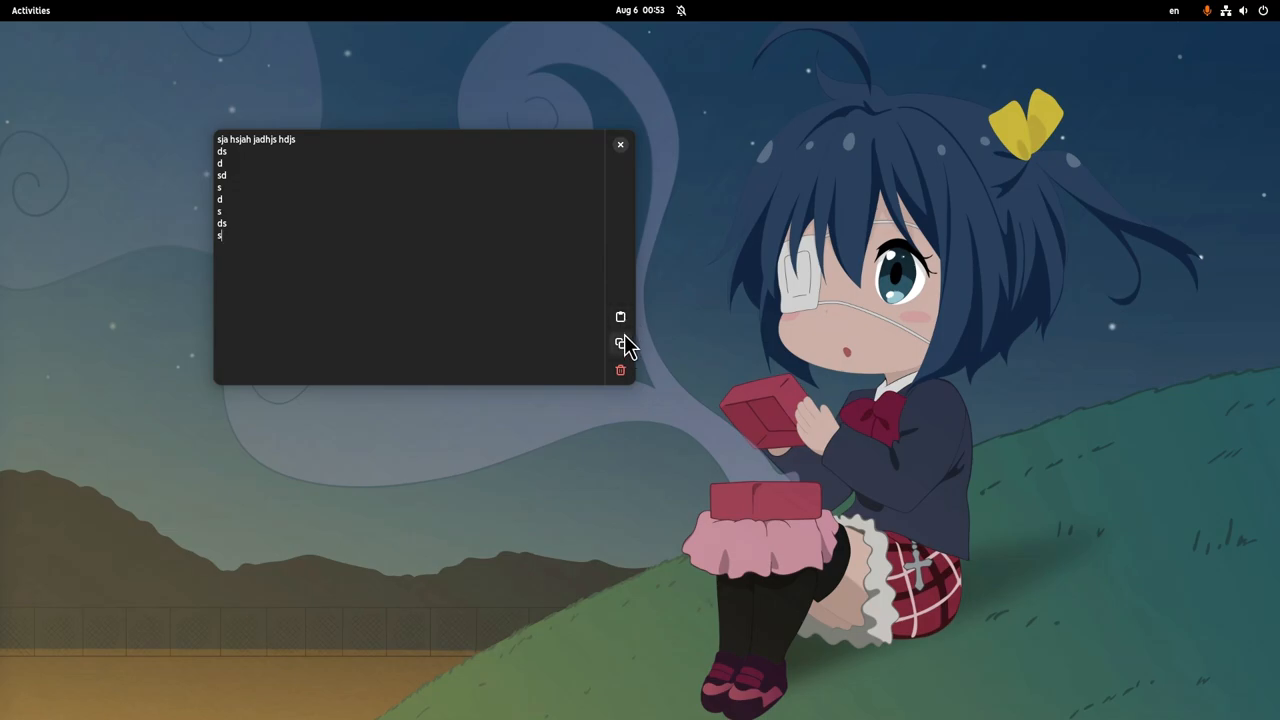
Clear the Mini Text note with the trash button and close its window.
click(620, 370)
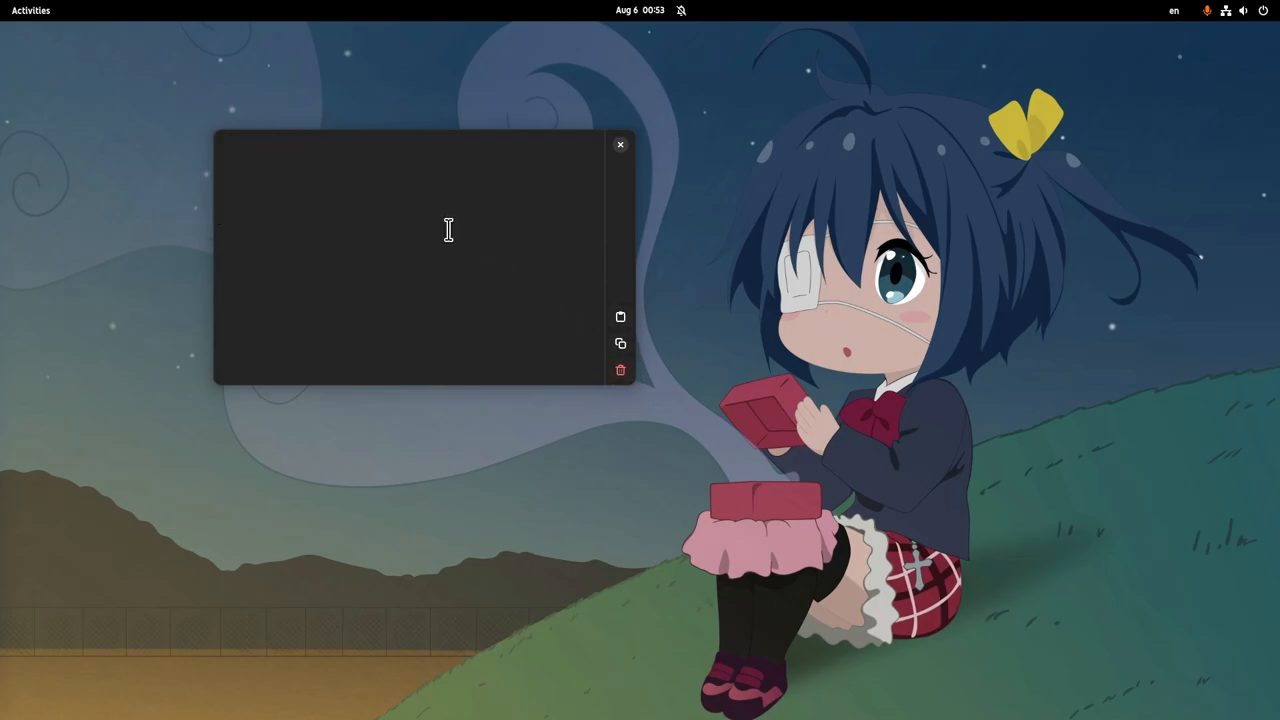
click(620, 144)
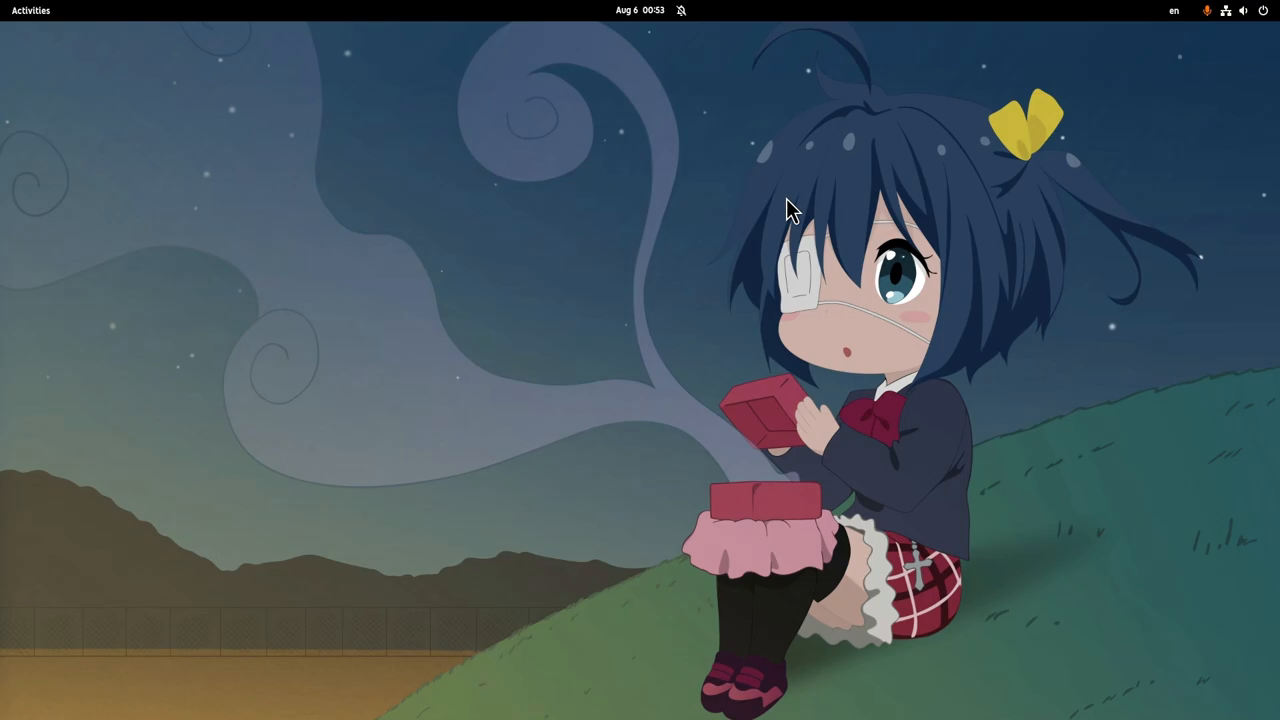
mouse_move(760, 215)
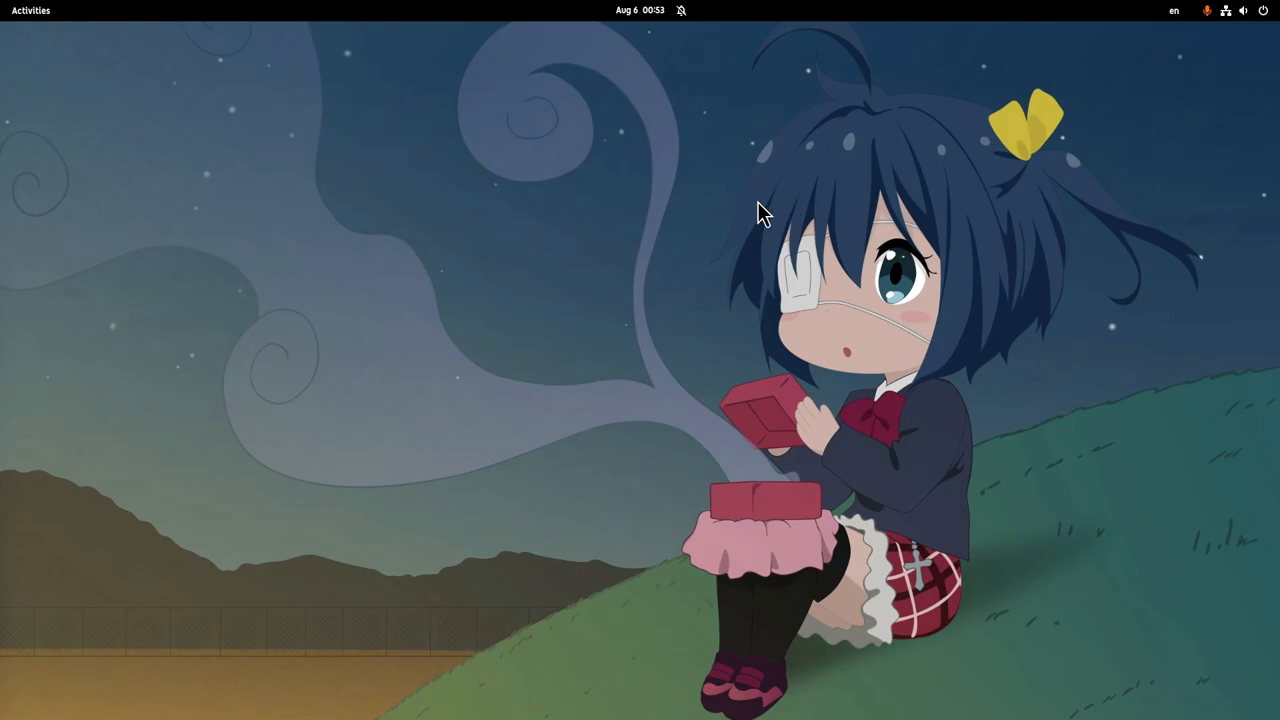